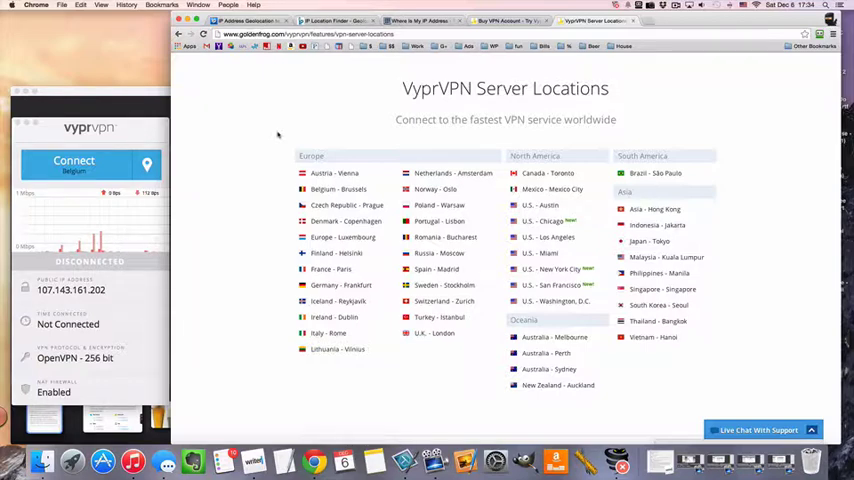
mouse_move(208, 128)
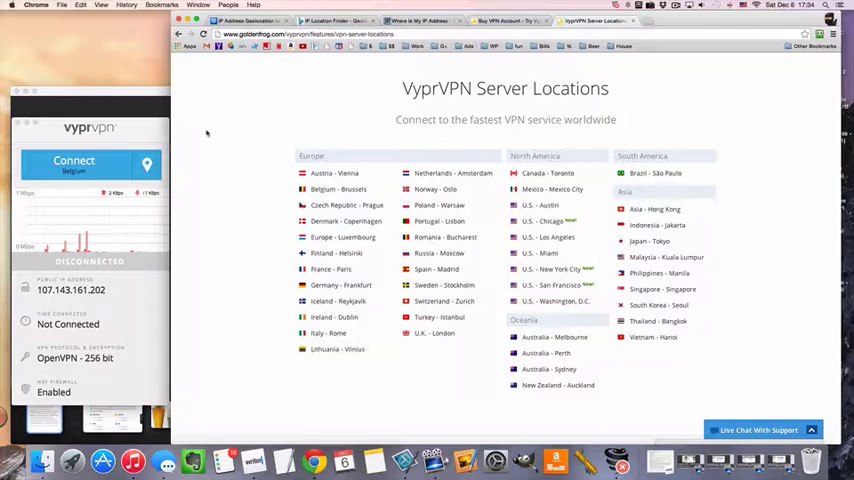
Step: Choose Czech Republic from the VyprVPN server location list to connect there
scroll("down", 3)
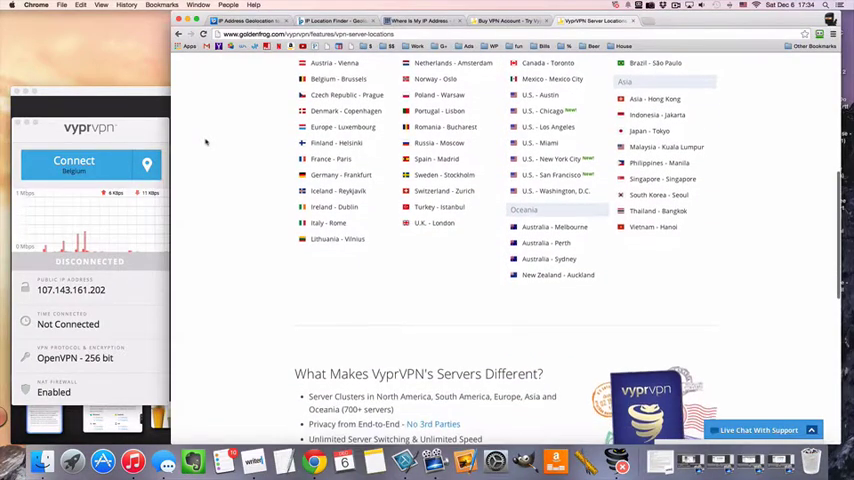
scroll("down", 3)
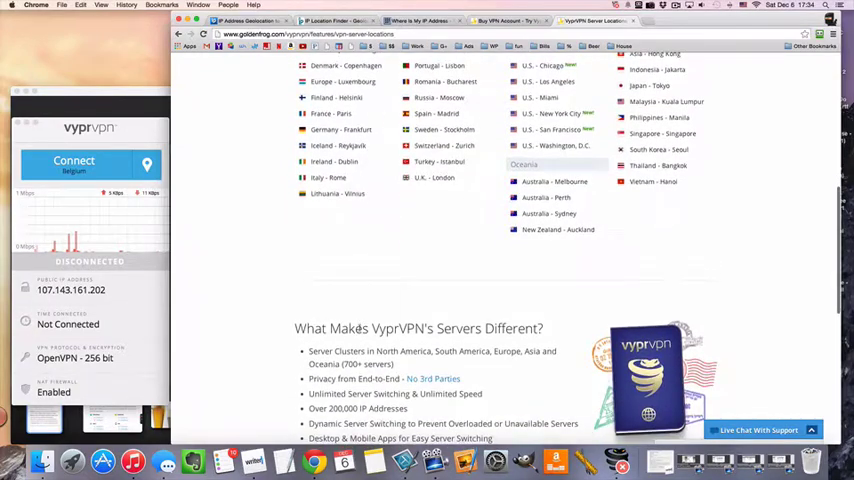
scroll("up", 3)
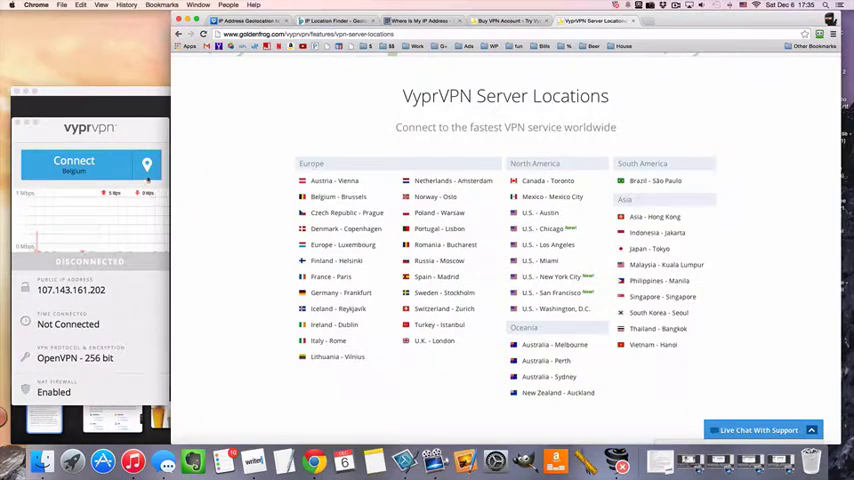
left_click(147, 165)
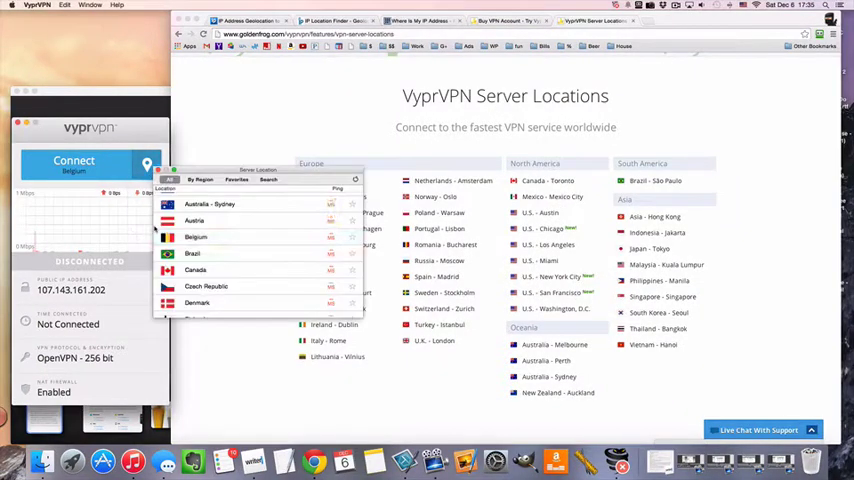
scroll("down", 3)
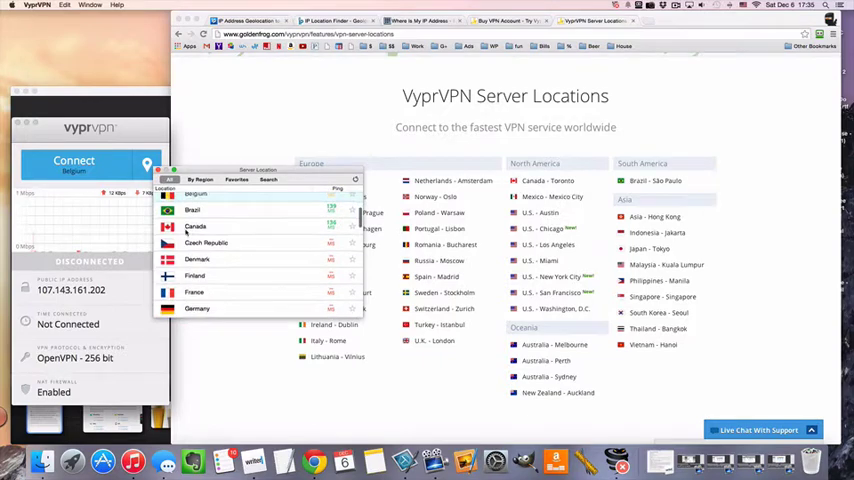
left_click(207, 241)
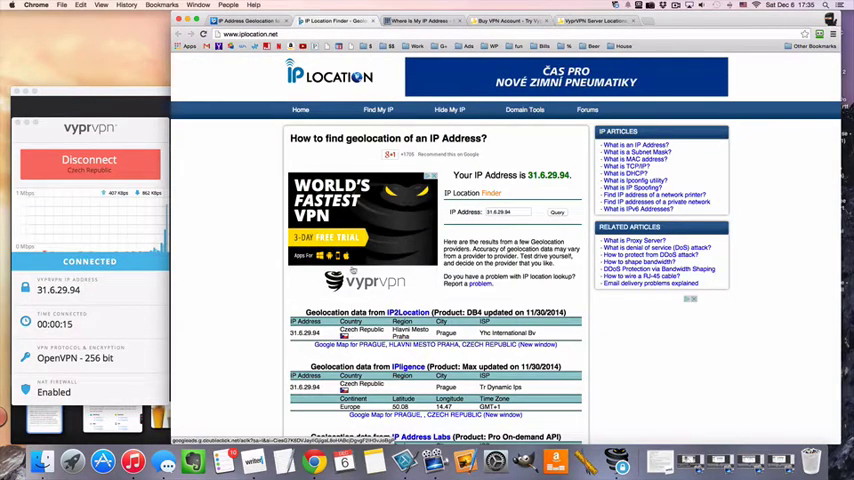
left_click(420, 20)
type("what's my ip countr")
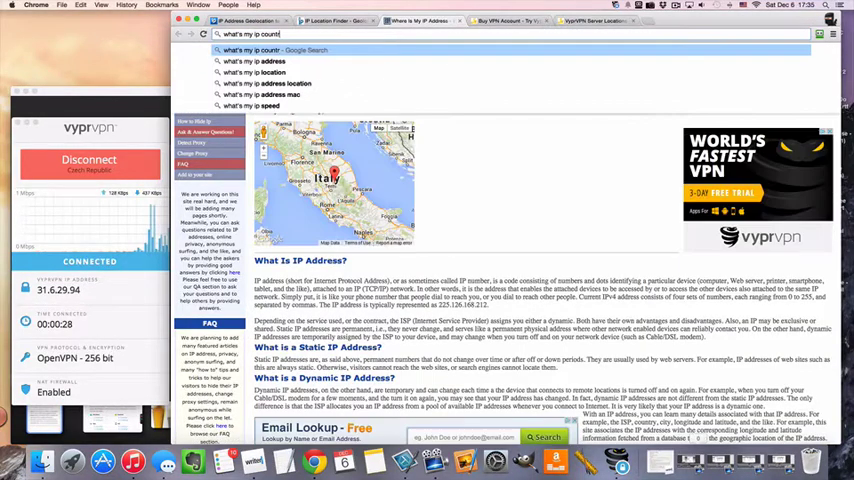
key("Return")
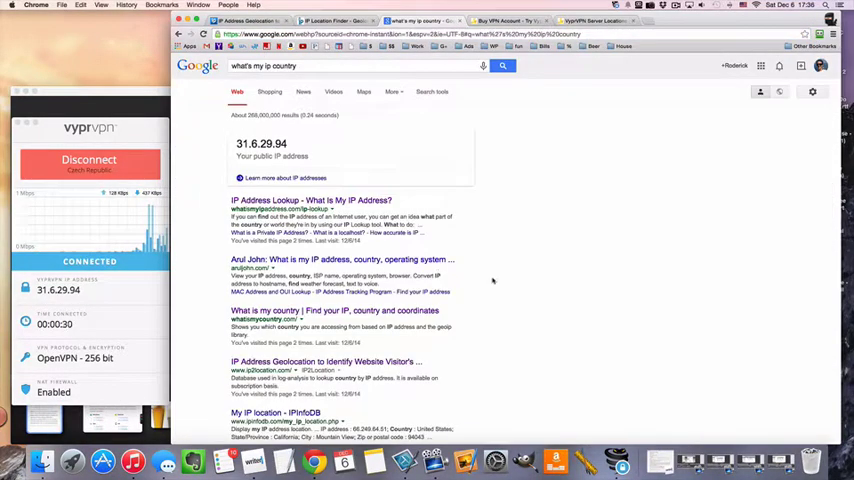
scroll("down", 3)
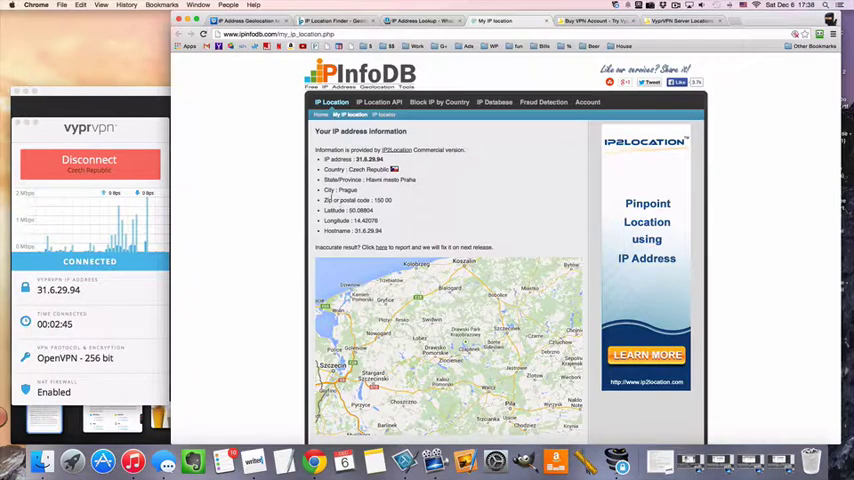
mouse_move(201, 195)
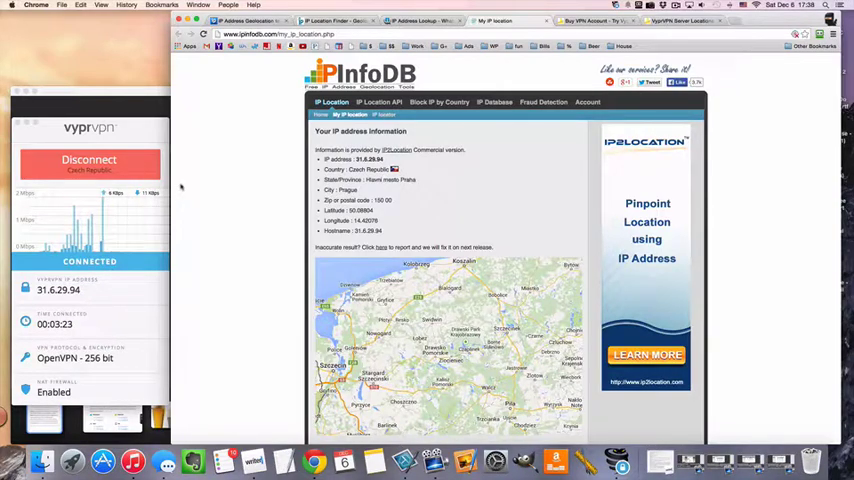
mouse_move(430, 122)
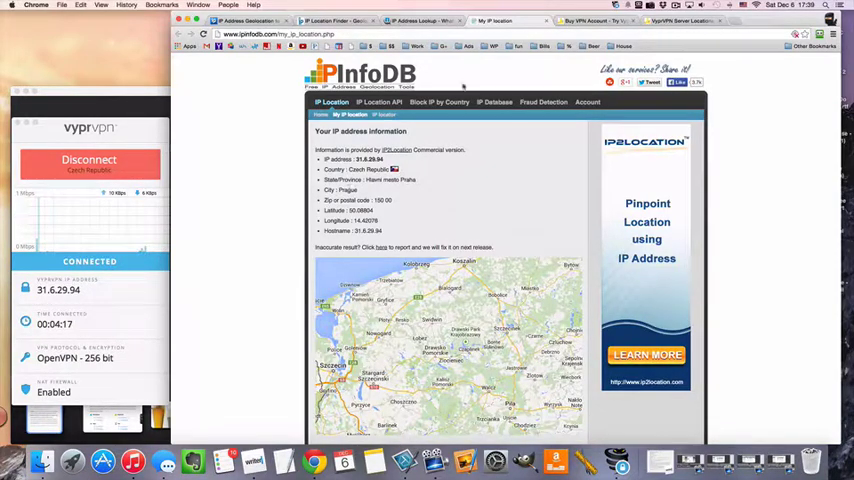
Step: Switch to the VyprVPN plans and pricing page tab
left_click(591, 20)
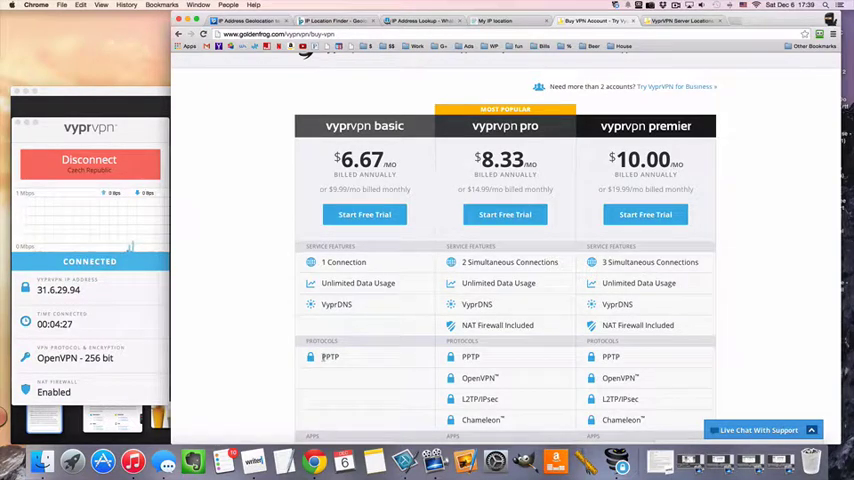
Step: Scroll through the Basic, Pro and Premier pricing table comparing features, protocols and apps
scroll("down", 3)
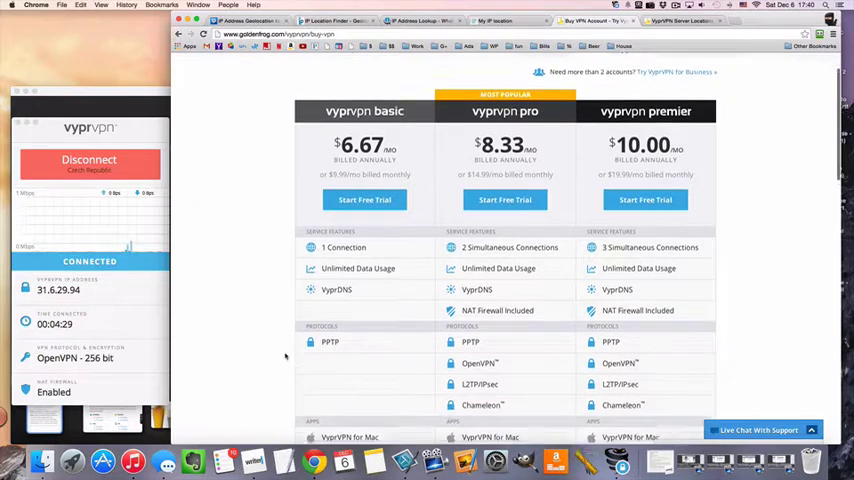
scroll("down", 3)
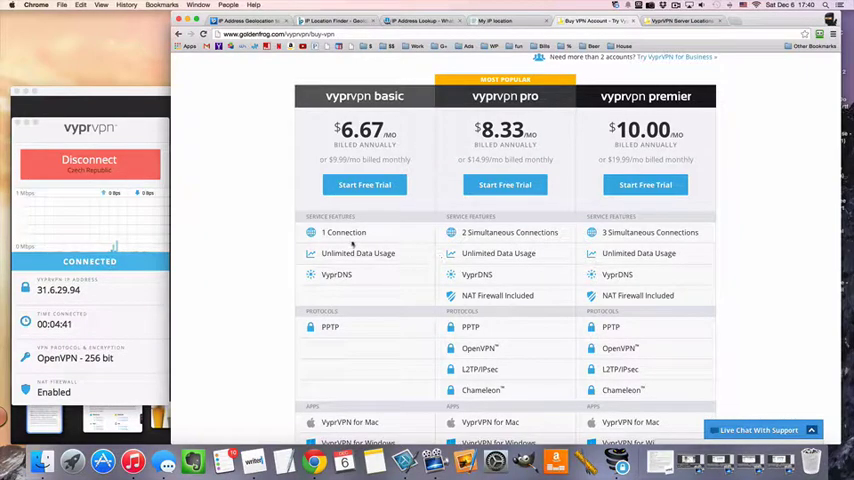
scroll("down", 3)
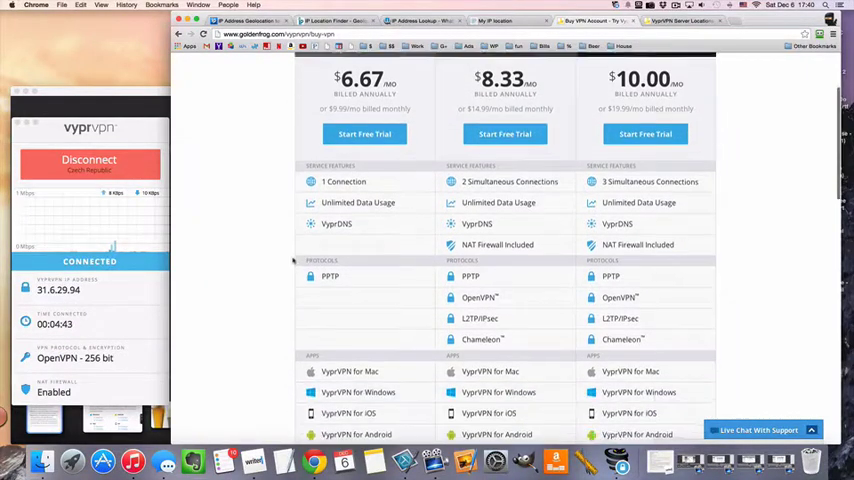
scroll("down", 3)
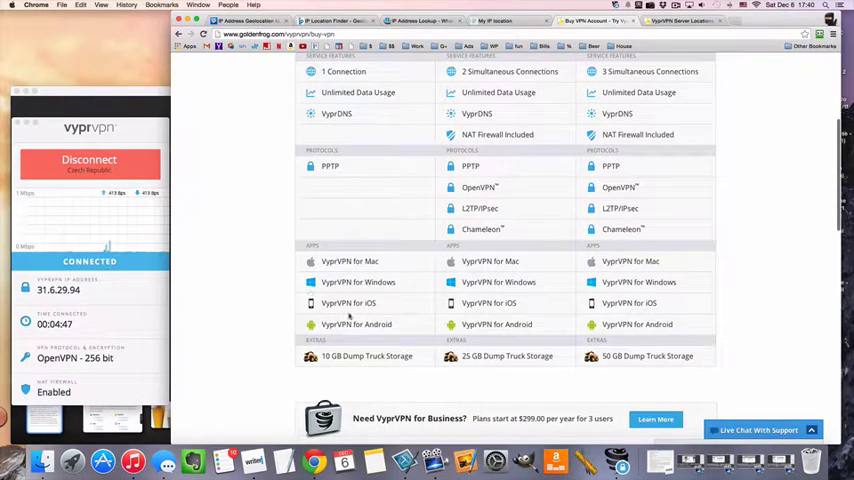
scroll("up", 3)
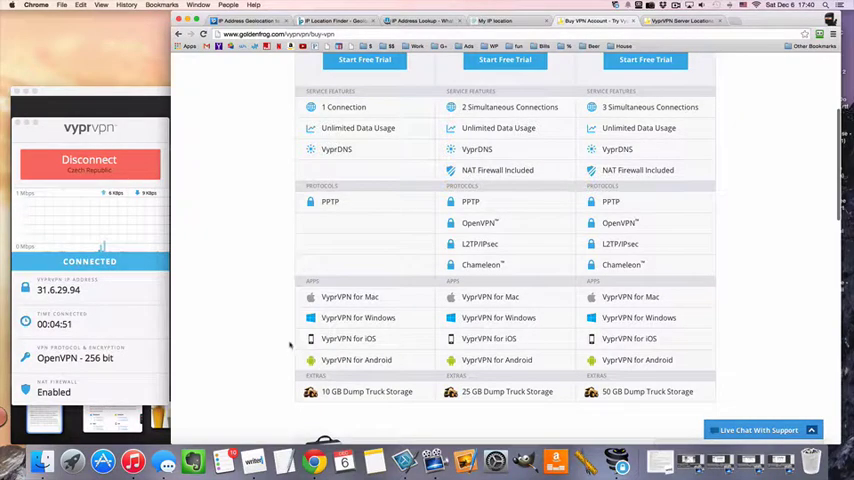
scroll("up", 3)
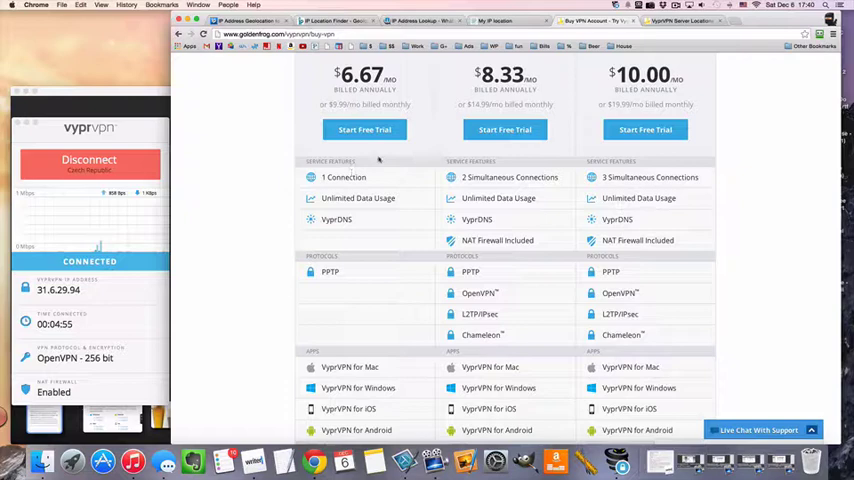
scroll("up", 3)
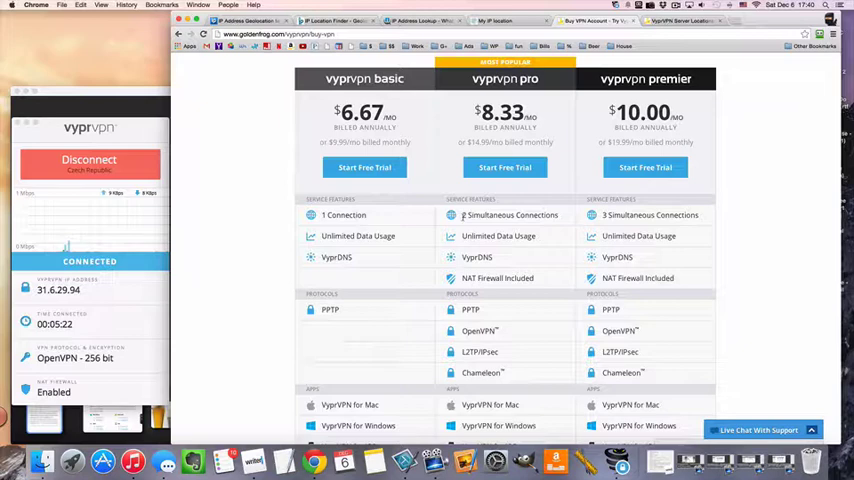
scroll("down", 3)
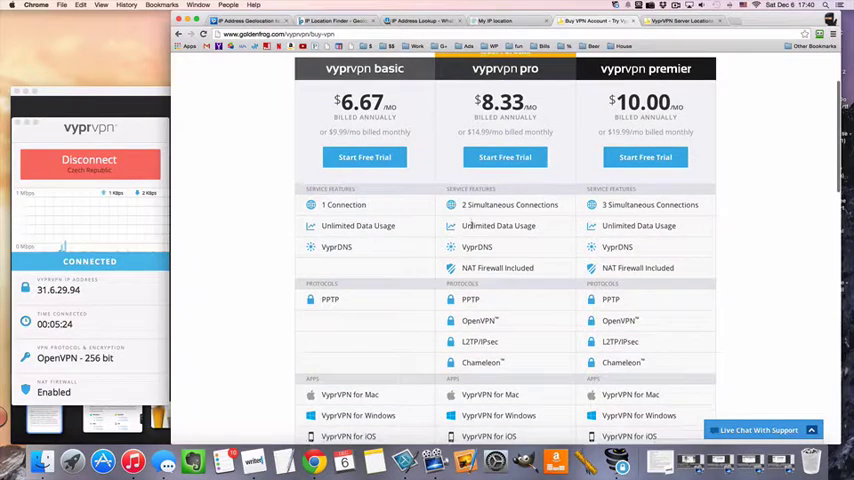
scroll("down", 3)
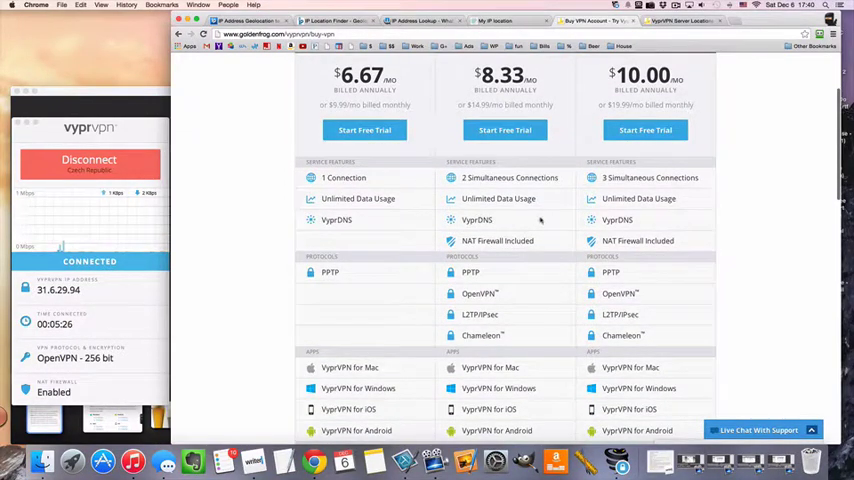
scroll("up", 3)
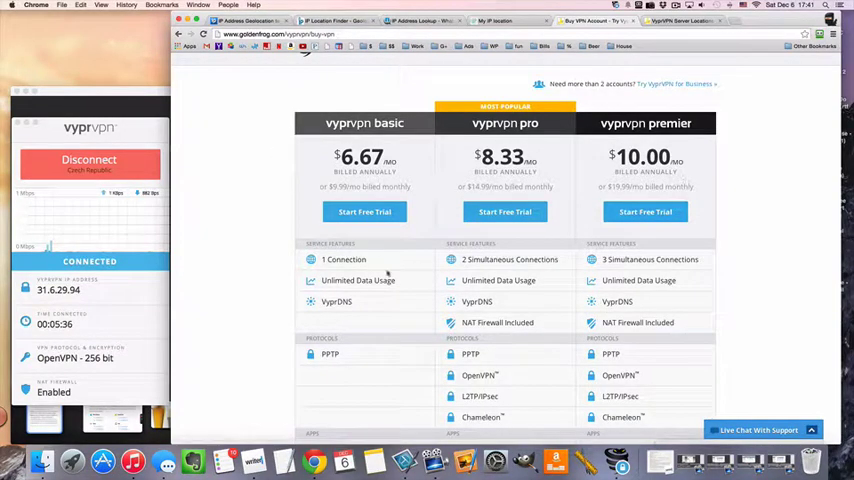
scroll("down", 3)
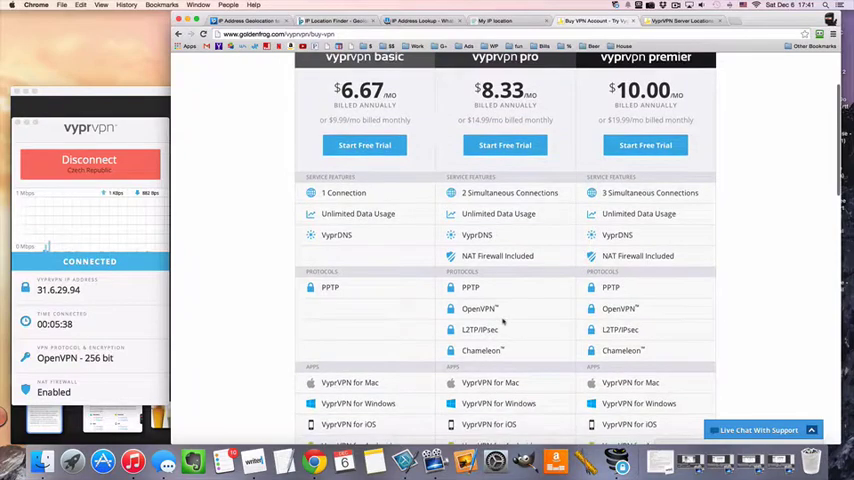
scroll("down", 3)
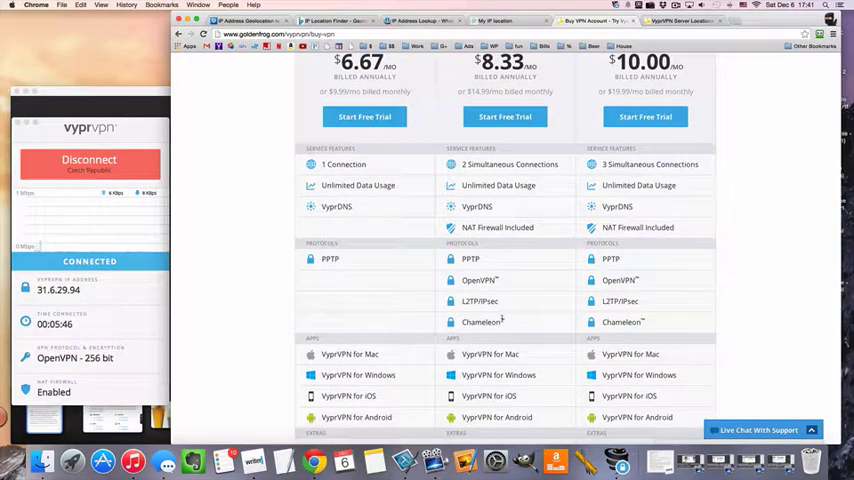
scroll("up", 3)
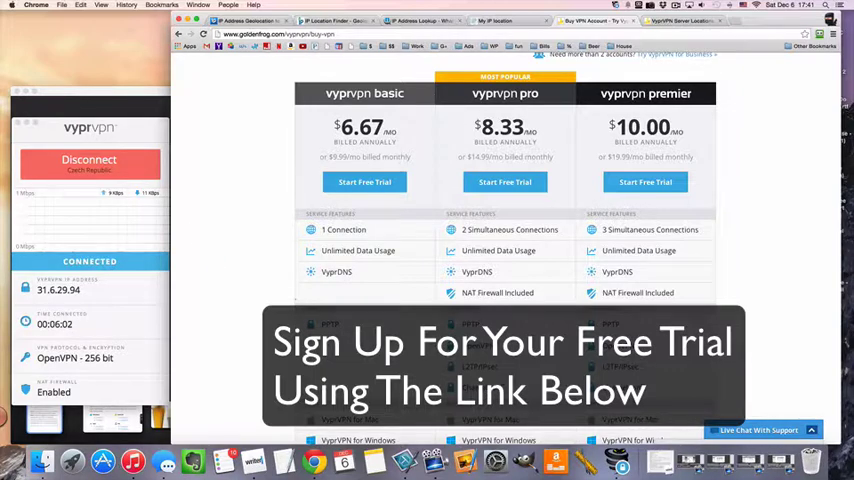
left_click(757, 430)
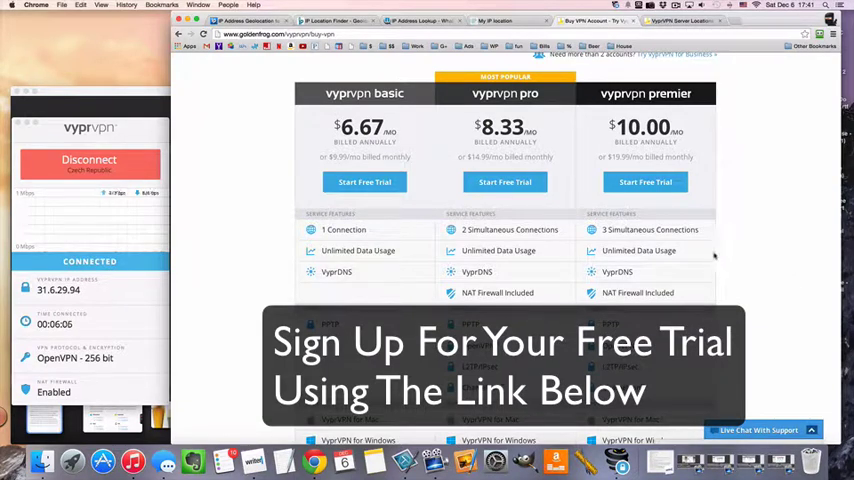
mouse_move(800, 348)
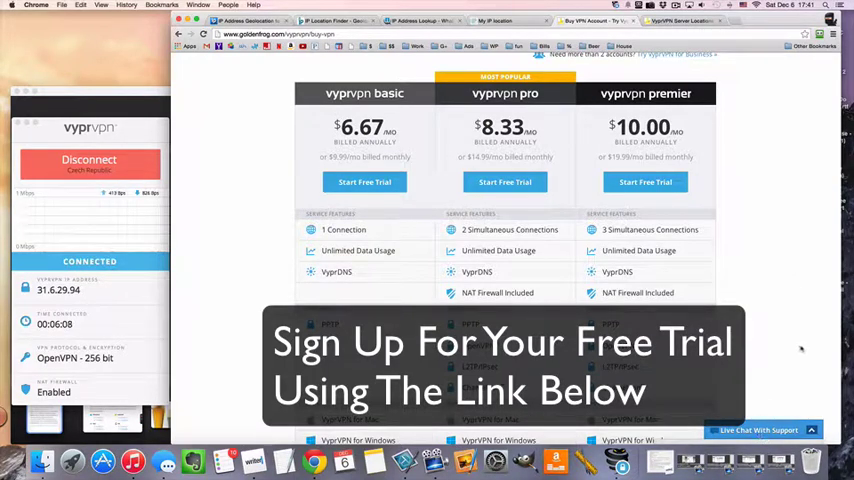